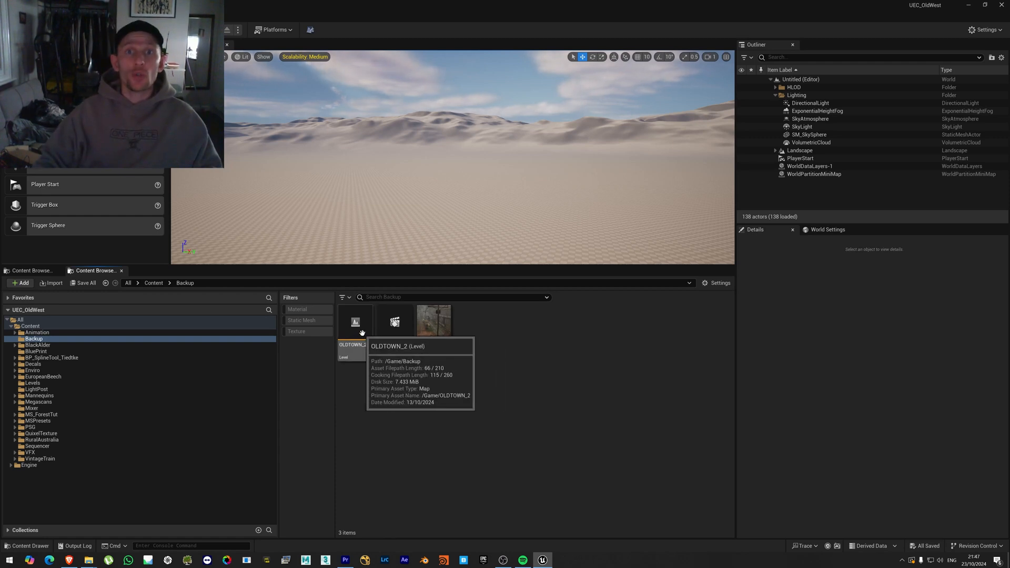
Show the OLDTOWN_2 level from the Backup folder in File Explorer.
{"action": "left_click", "coordinate": [354, 322]}
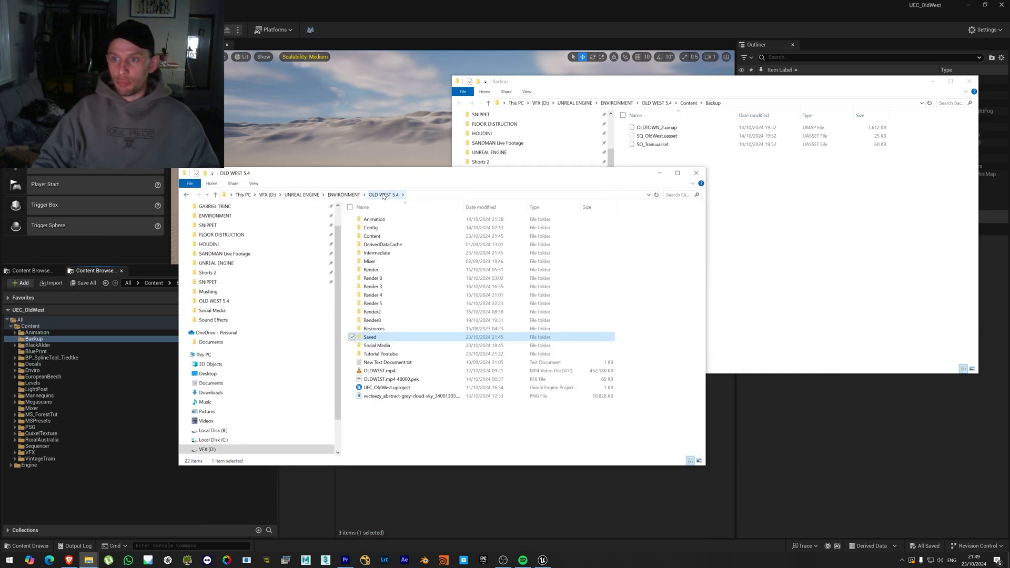
Copy OLDTOWN_2_Auto8.umap from Saved > Autosaves > Game into Content > Backup.
{"action": "double_click", "coordinate": [369, 336]}
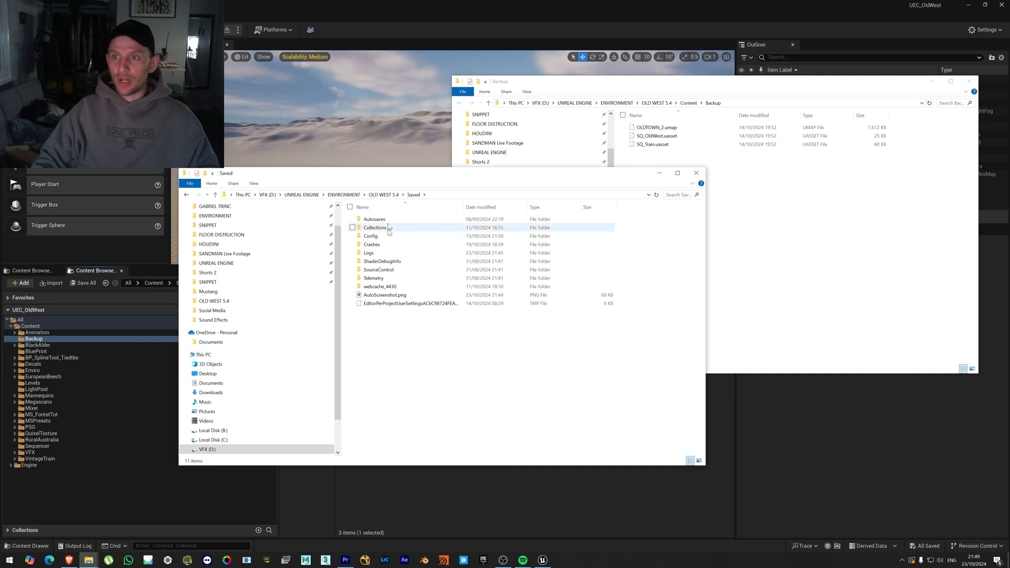
{"action": "double_click", "coordinate": [375, 218]}
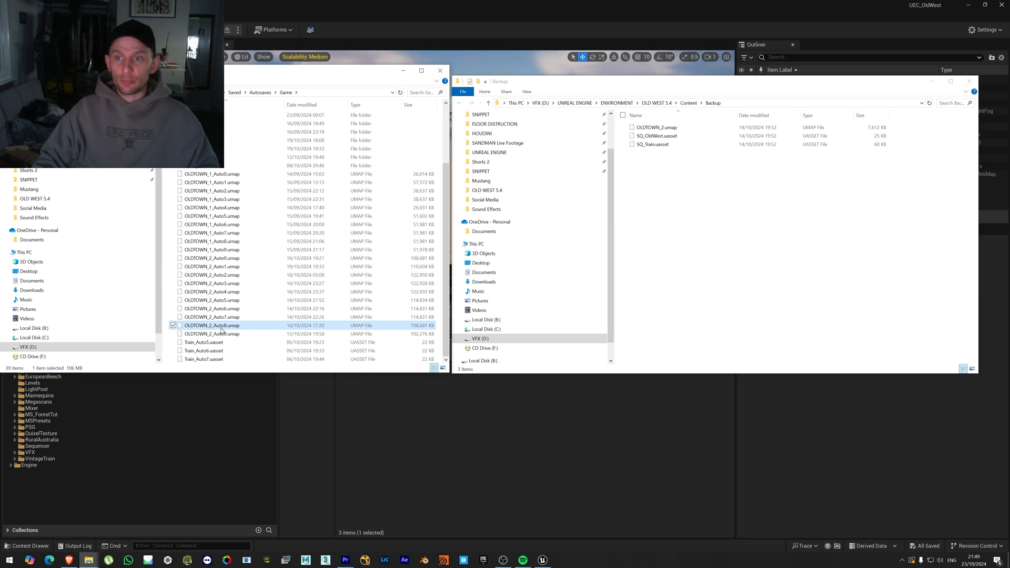
{"action": "right_click", "coordinate": [213, 325]}
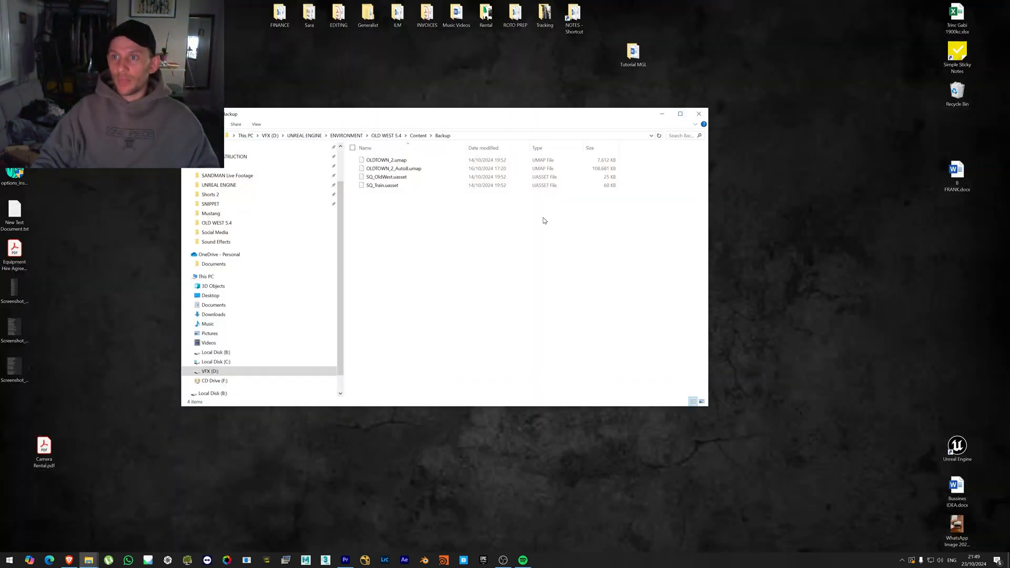
Rename OLDTOWN_2_Auto8.umap to OLDTOWN_2.umap in Backup, then launch Unreal Engine 5.4.4.
{"action": "left_click", "coordinate": [386, 160]}
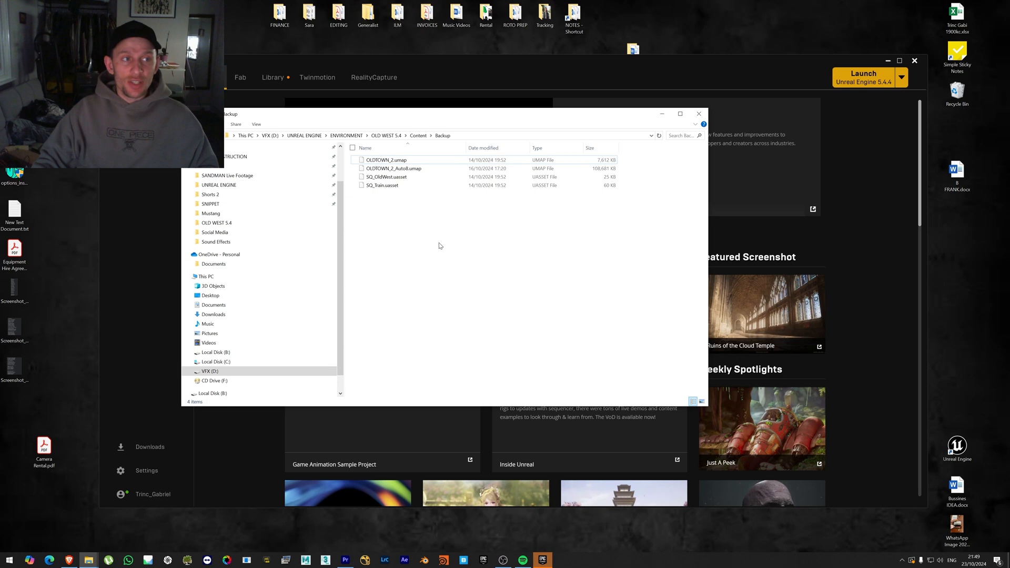
{"action": "left_click", "coordinate": [386, 160]}
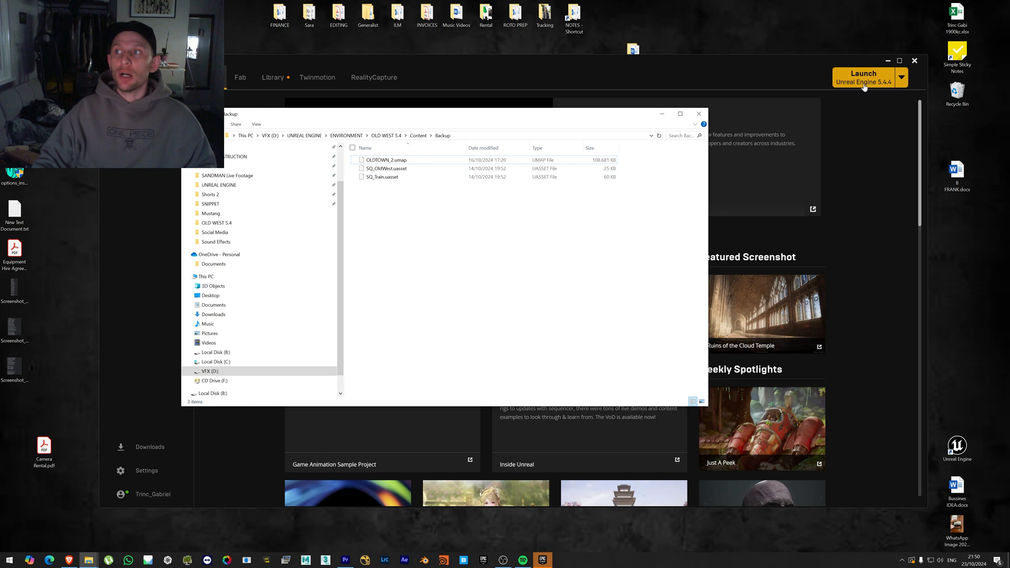
{"action": "left_click", "coordinate": [862, 76]}
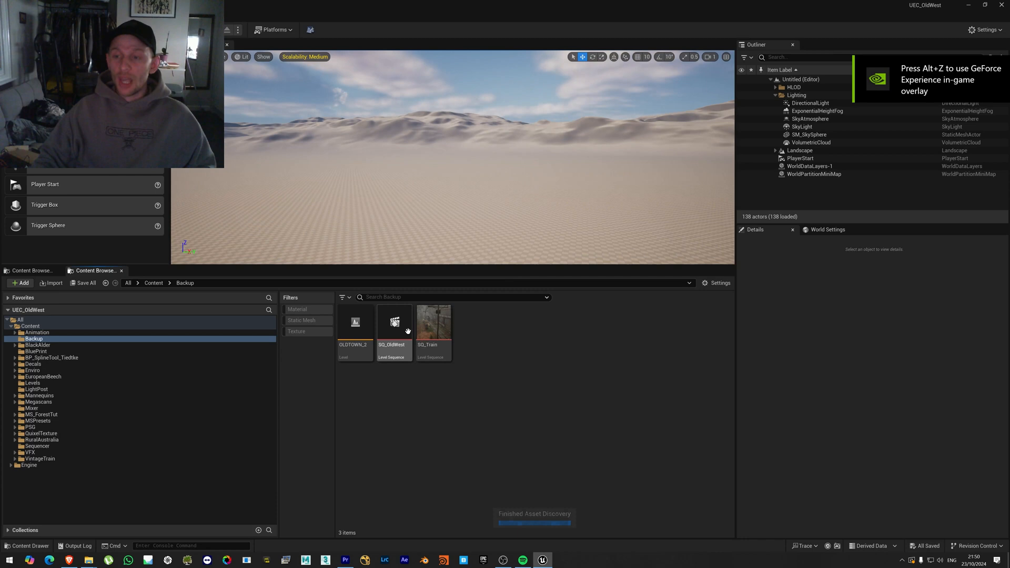
Load the restored OLDTOWN_2 level and dismiss the map check Message Log.
{"action": "left_click", "coordinate": [355, 322]}
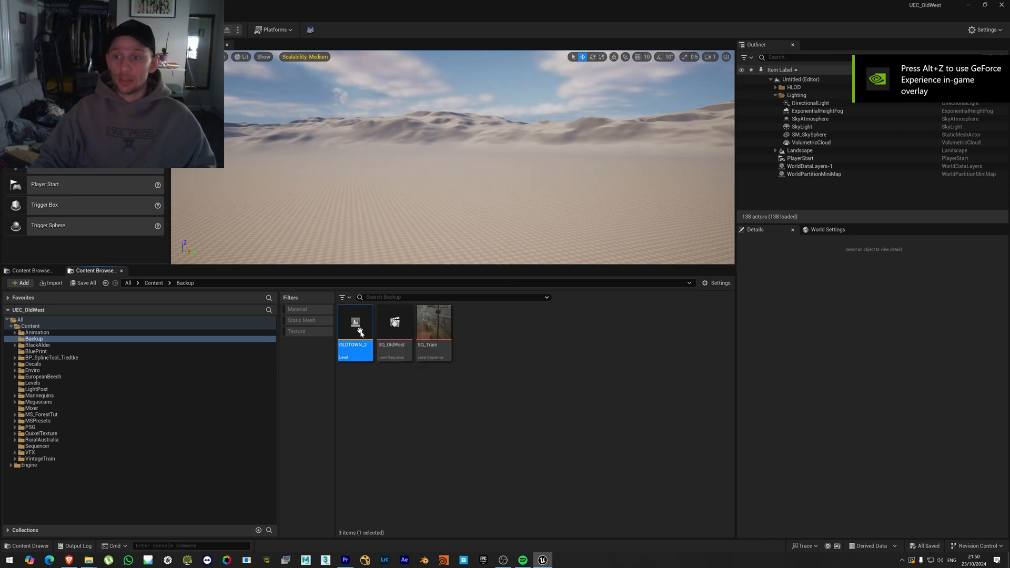
{"action": "double_click", "coordinate": [355, 322]}
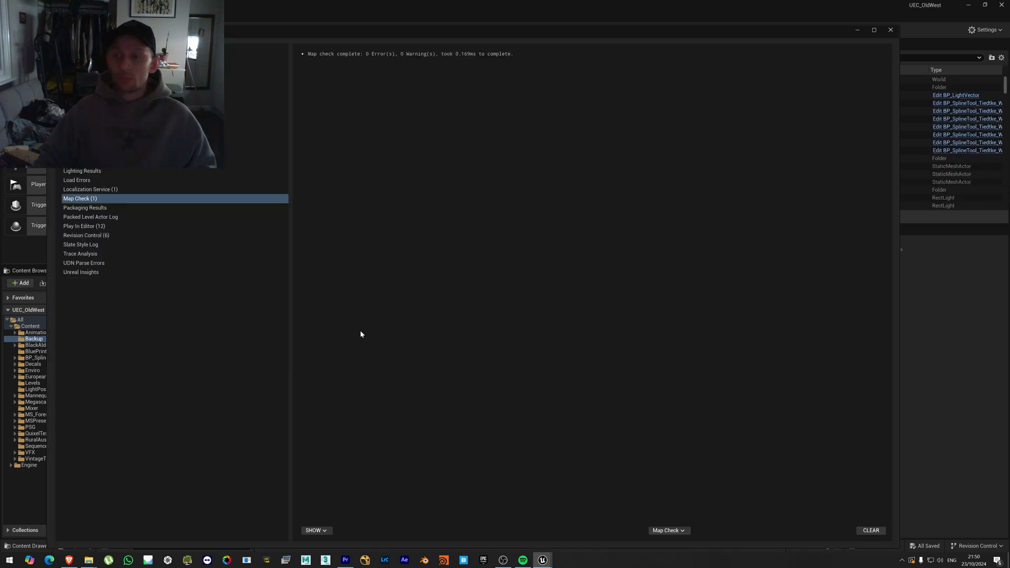
{"action": "mouse_move", "coordinate": [891, 30]}
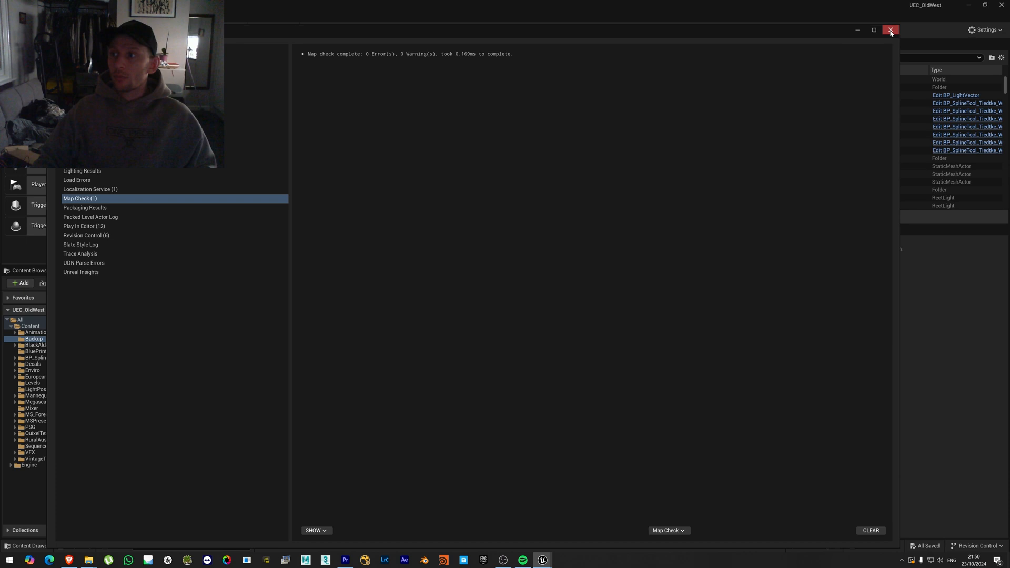
{"action": "left_click", "coordinate": [890, 29]}
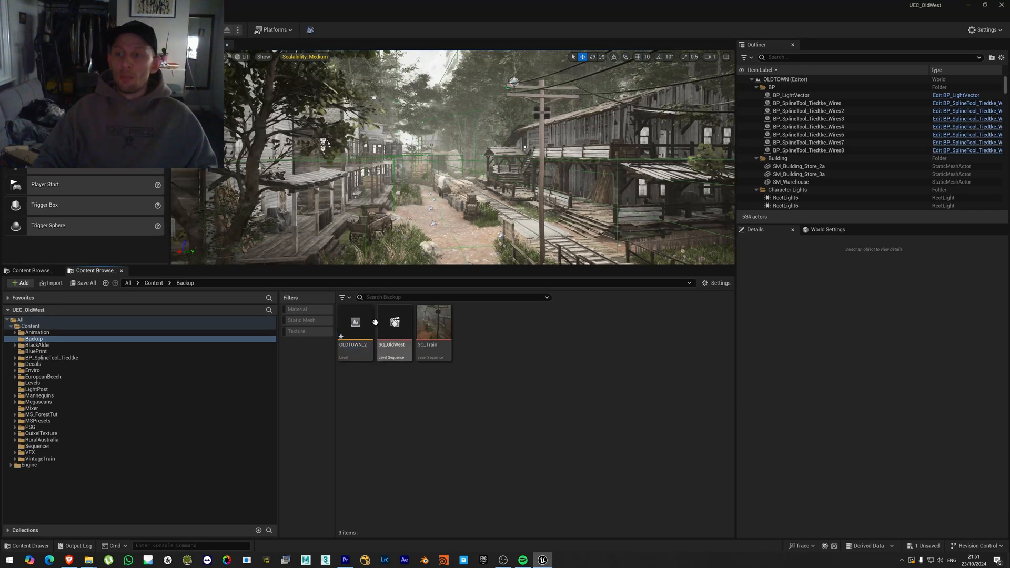
Confirm SQ_OldWest and SQ_Train still fail with 'Unable to edit assets', then close the editor.
{"action": "left_click", "coordinate": [393, 321]}
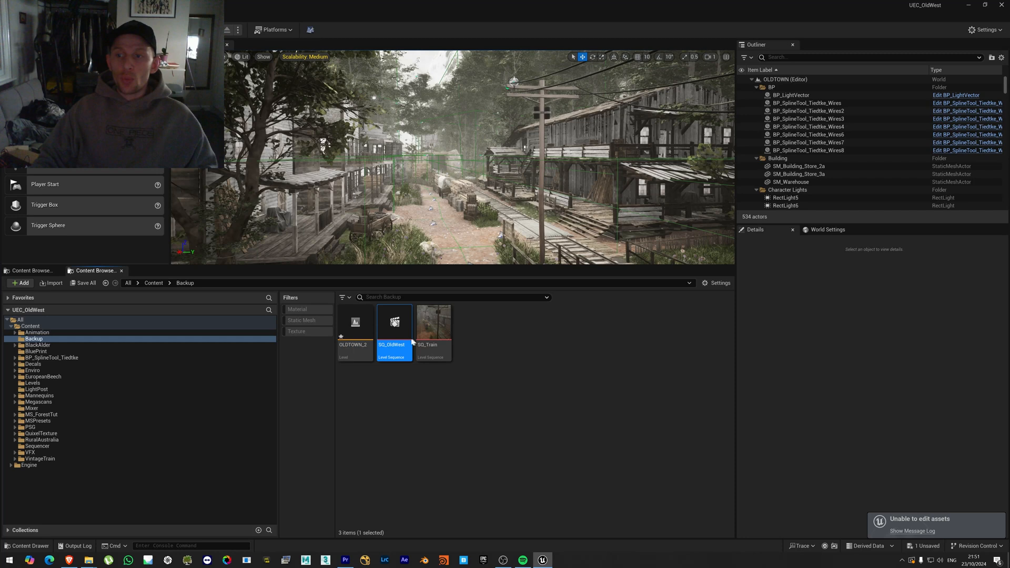
{"action": "mouse_move", "coordinate": [395, 328]}
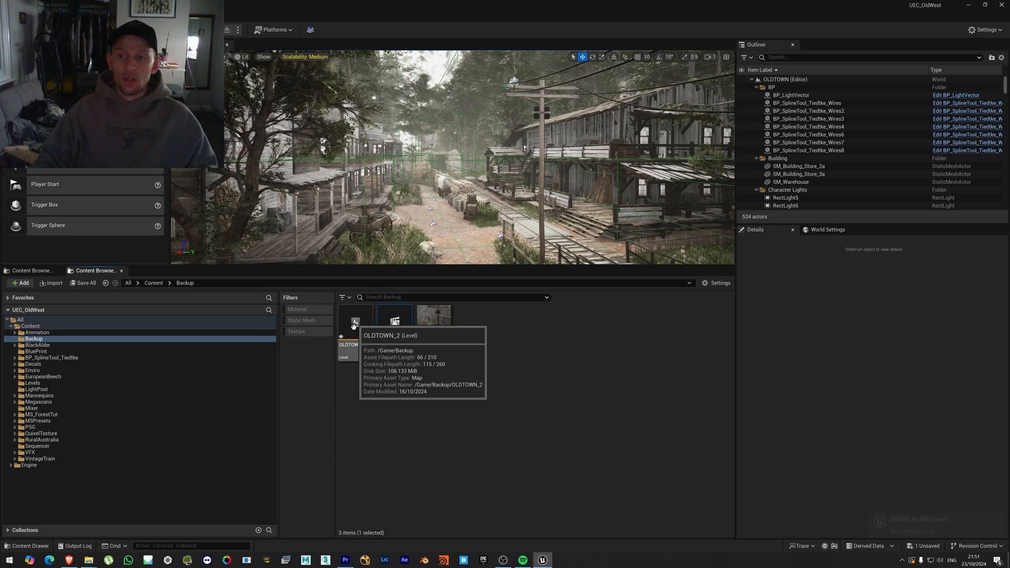
{"action": "left_click", "coordinate": [394, 325]}
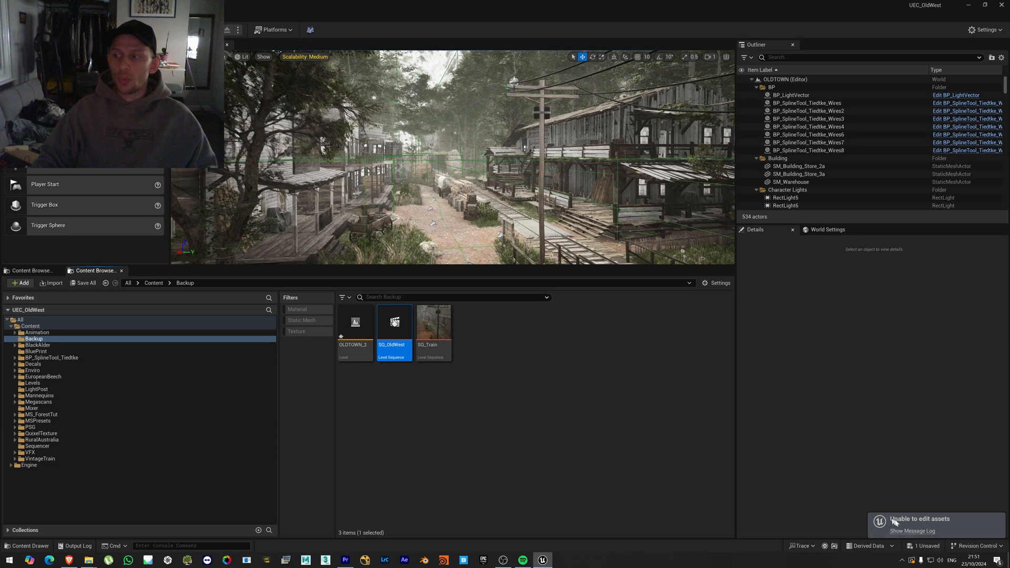
{"action": "mouse_move", "coordinate": [953, 525]}
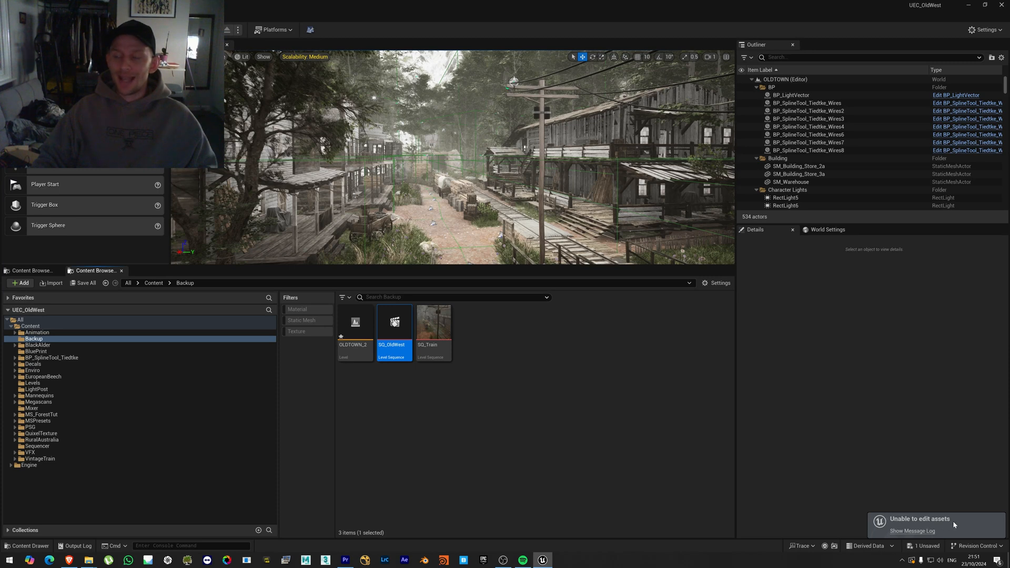
{"action": "mouse_move", "coordinate": [824, 496]}
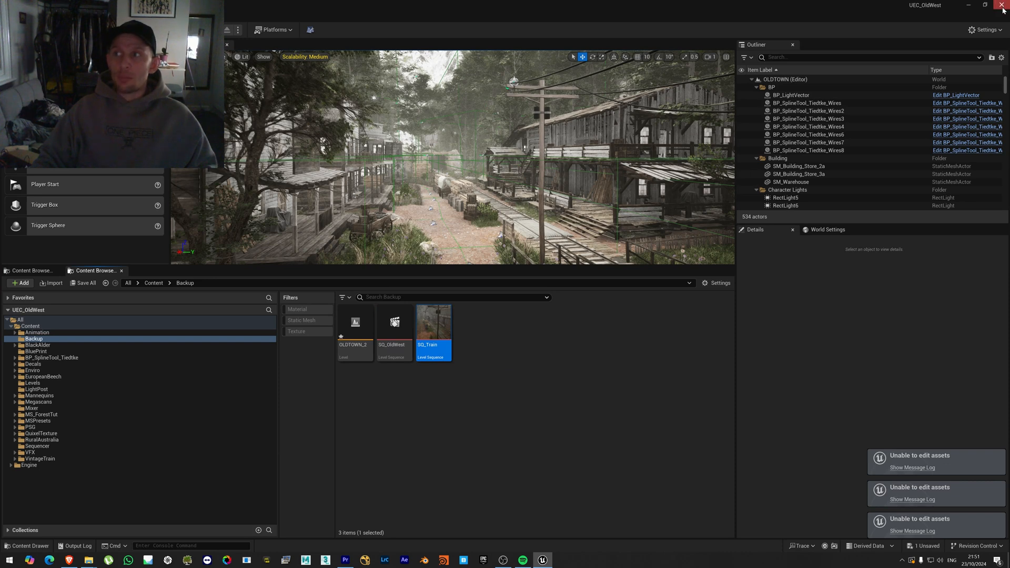
{"action": "left_click", "coordinate": [84, 283]}
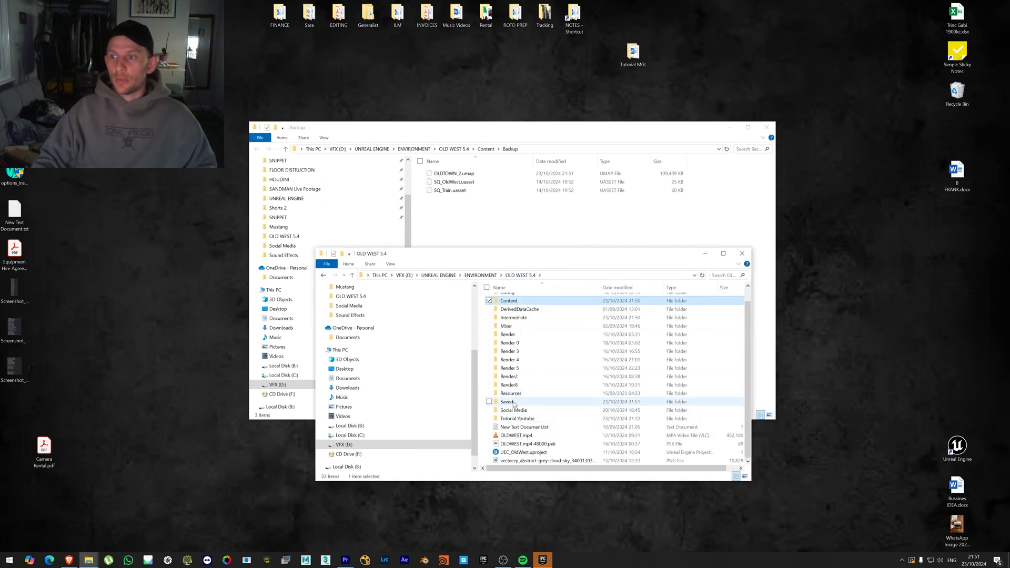
Copy SQ_OldWest_Auto8.uasset and SQ_Train_Auto0.uasset from Saved > Autosaves > Game > Sequencer into Content\Backup.
{"action": "double_click", "coordinate": [507, 401]}
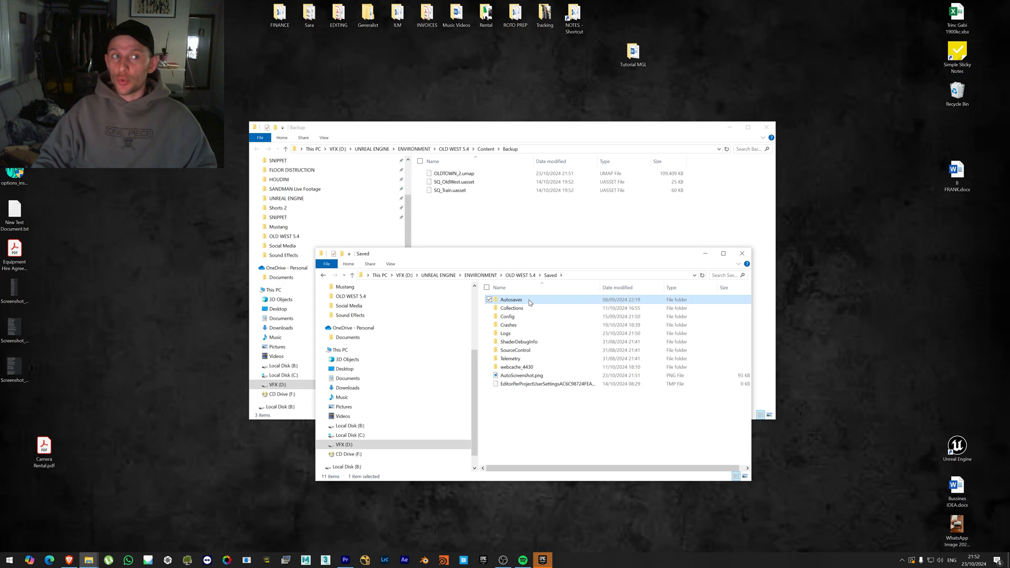
{"action": "double_click", "coordinate": [511, 298]}
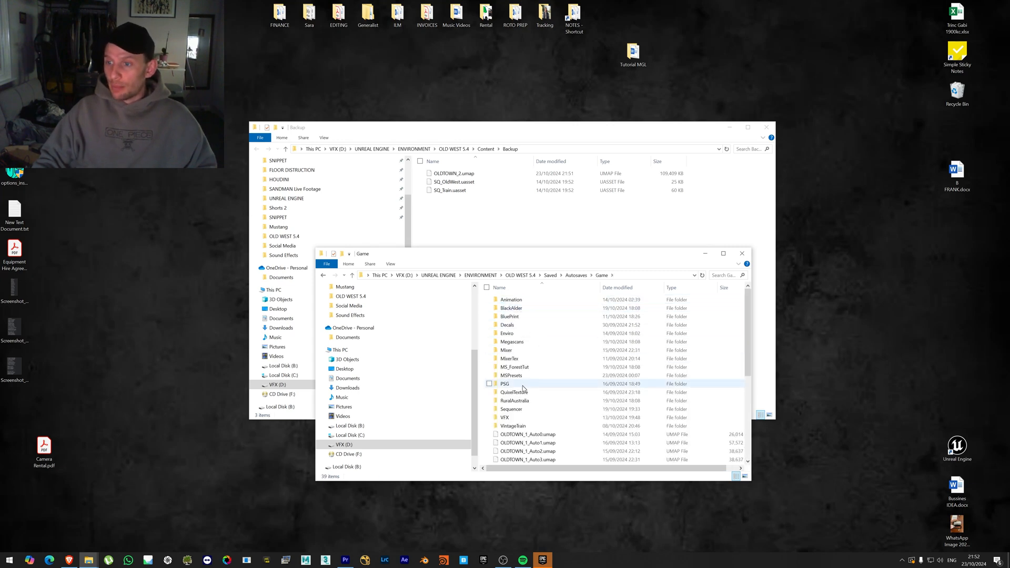
{"action": "double_click", "coordinate": [511, 409]}
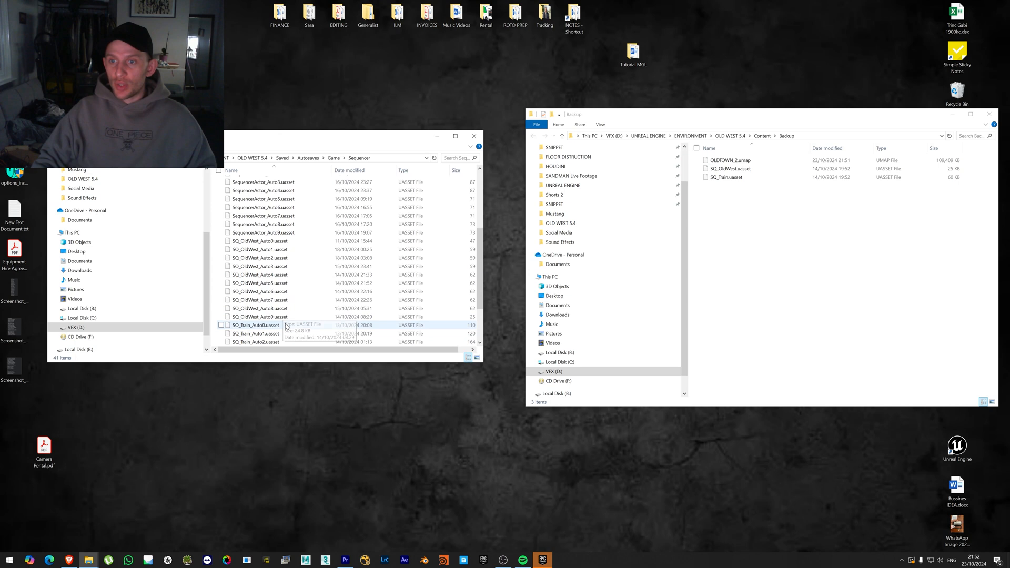
{"action": "scroll", "scroll_direction": "down", "scroll_amount": 3}
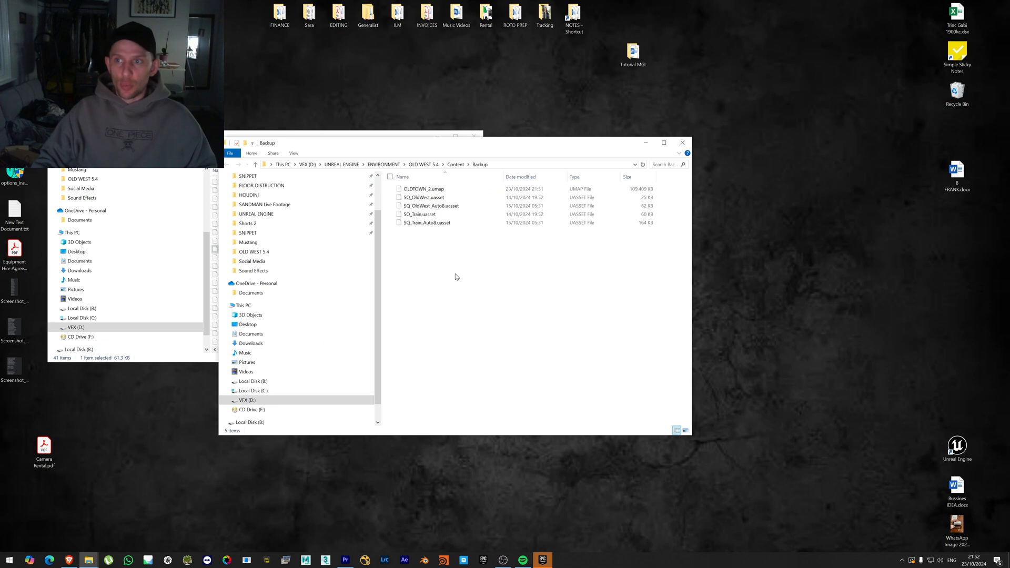
Remove the original SQ_OldWest.uasset and rename SQ_OldWest_Auto8 to SQ_OldWest.
{"action": "left_click", "coordinate": [422, 197]}
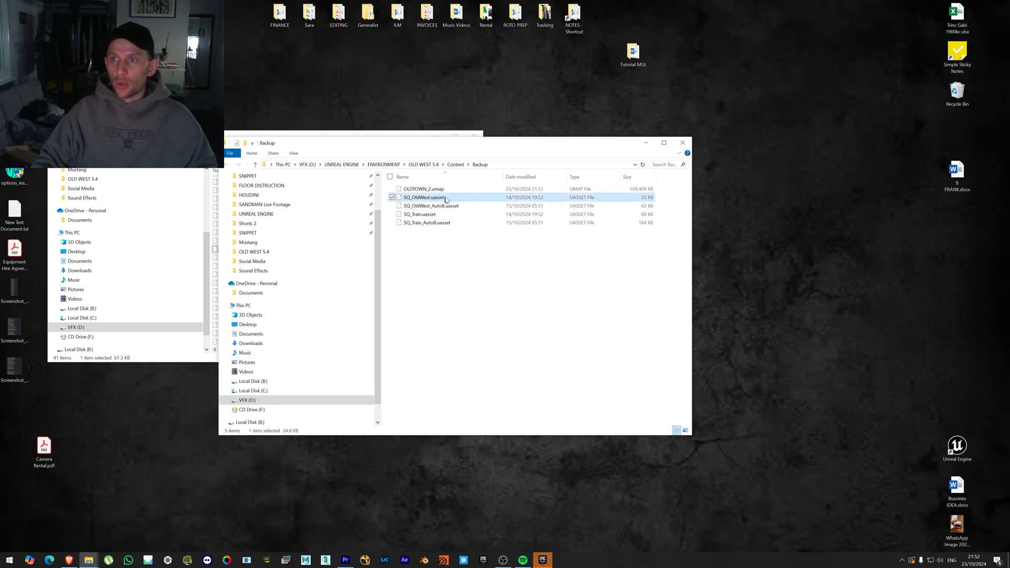
{"action": "left_click", "coordinate": [424, 196]}
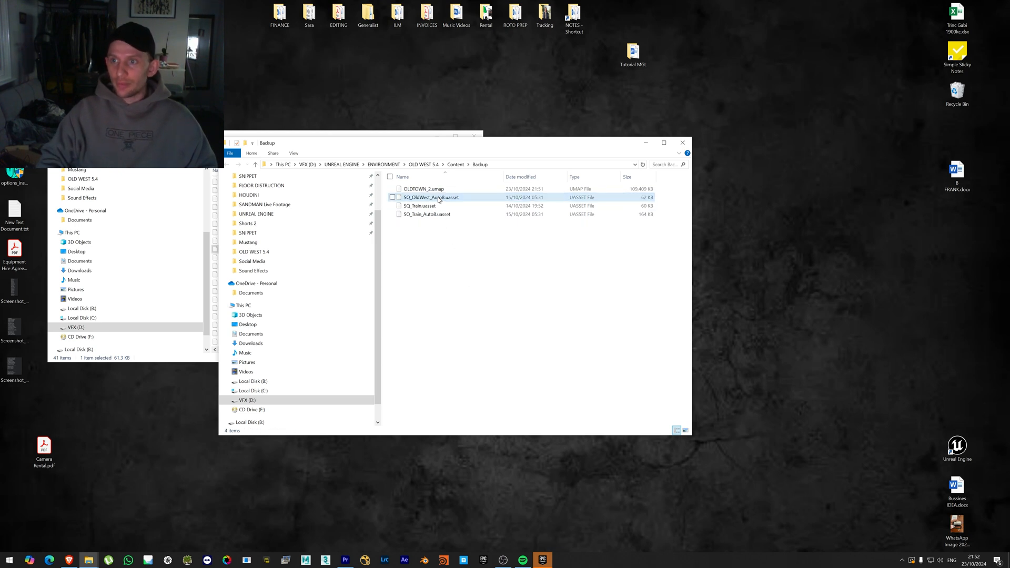
{"action": "left_click", "coordinate": [430, 197]}
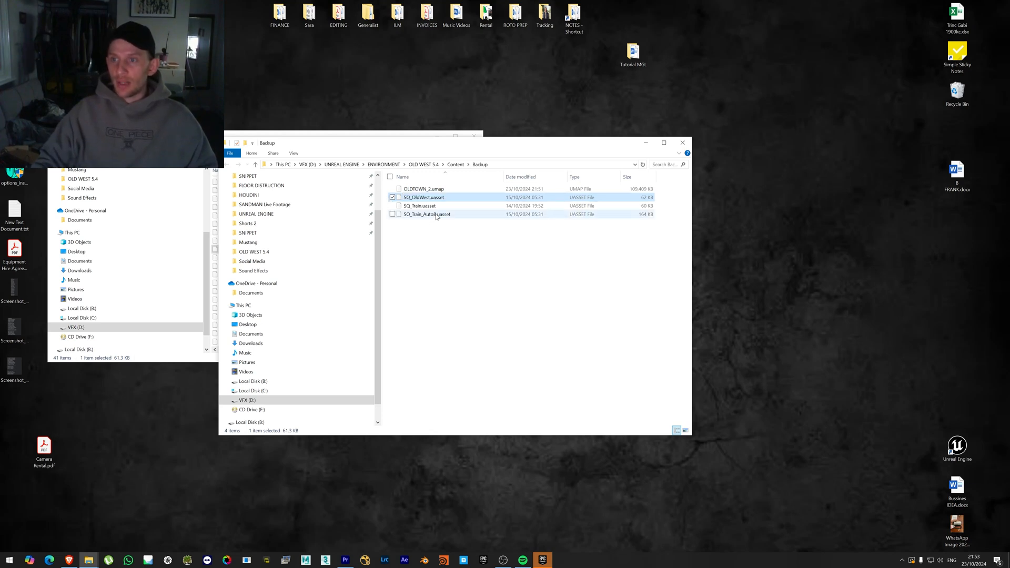
{"action": "right_click", "coordinate": [426, 214]}
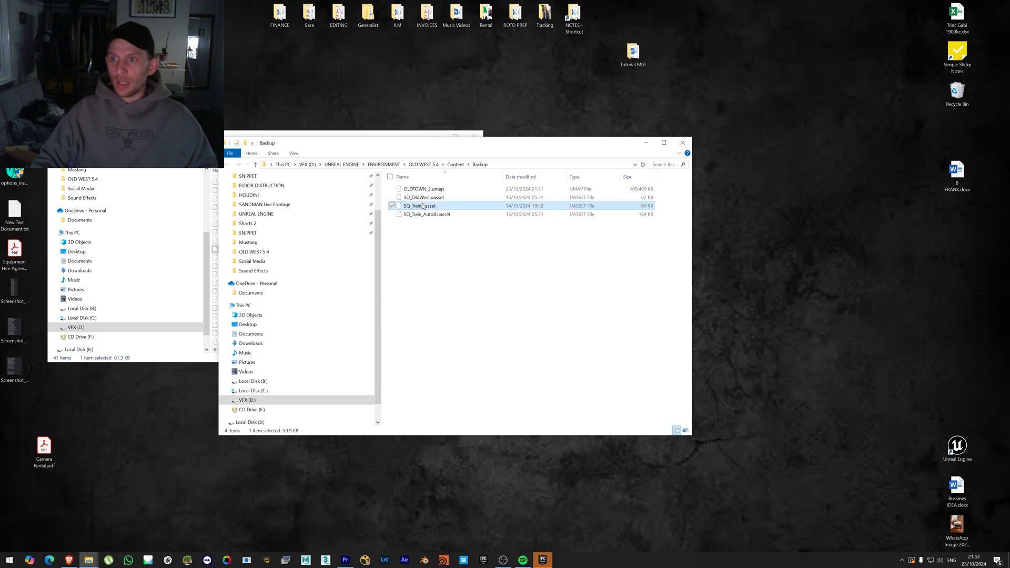
Remove the original SQ_Train.uasset and rename SQ_Train_Auto0 to SQ_Train.
{"action": "left_click", "coordinate": [421, 205]}
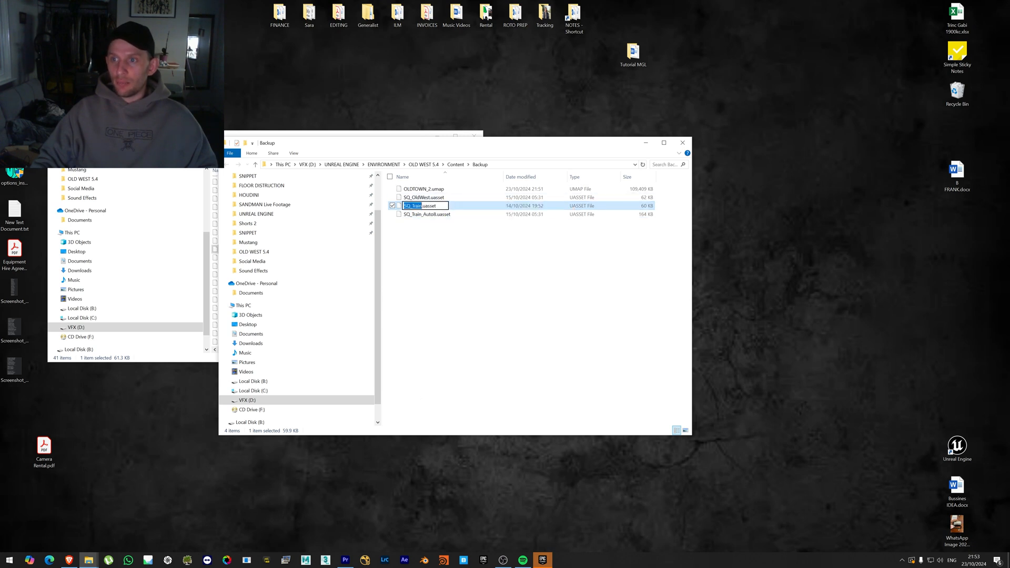
{"action": "left_click", "coordinate": [434, 227]}
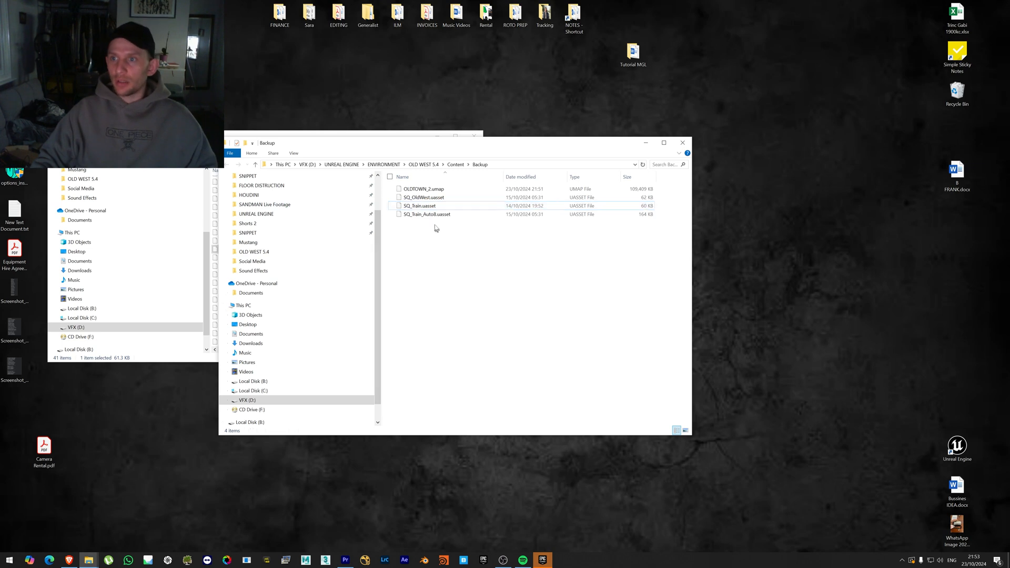
{"action": "left_click", "coordinate": [422, 205]}
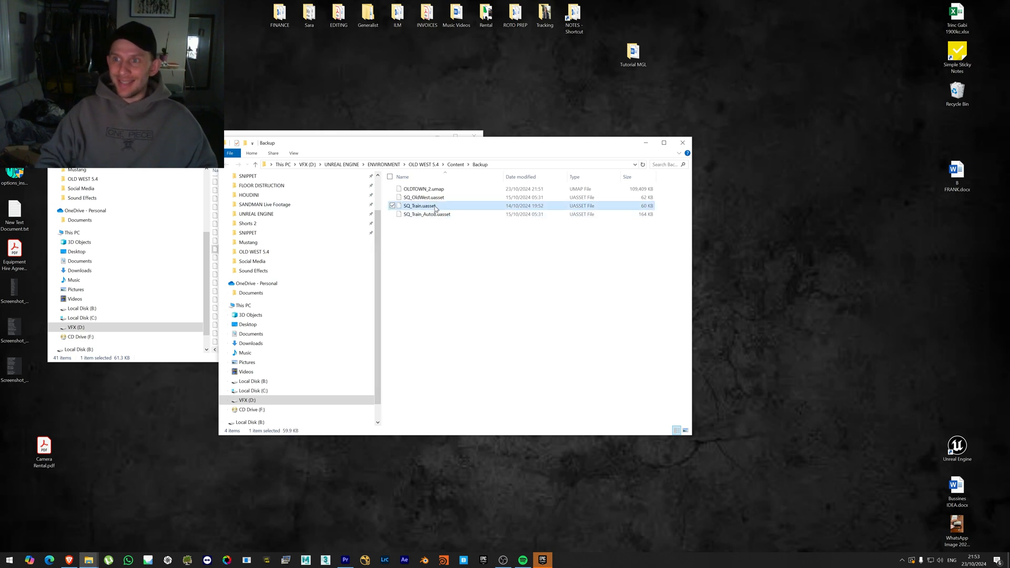
{"action": "right_click", "coordinate": [426, 213]}
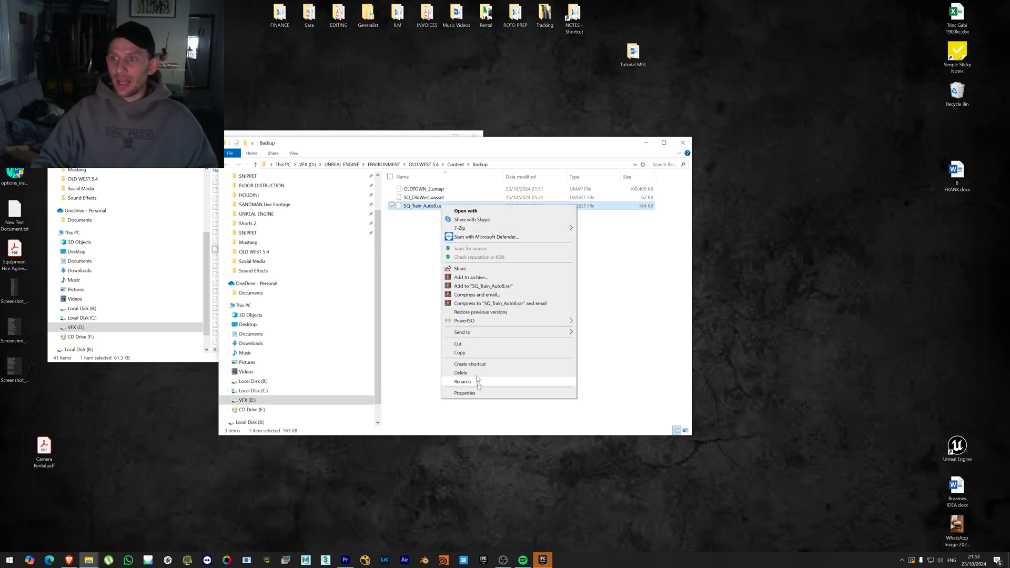
{"action": "left_click", "coordinate": [463, 381]}
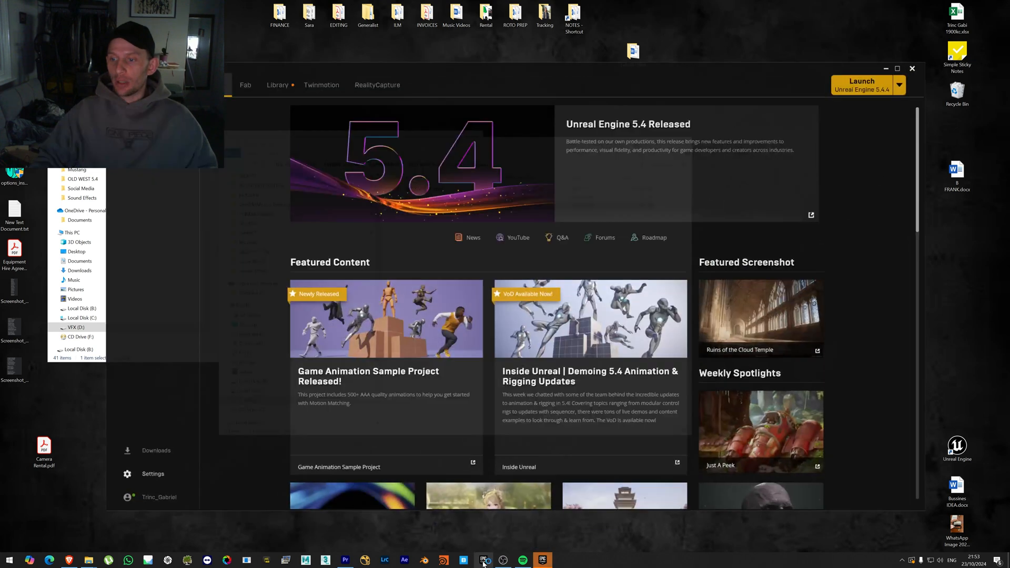
Launch the UEC_OldWest project and load OLDTOWN_2 from the Backup folder.
{"action": "left_click", "coordinate": [861, 81]}
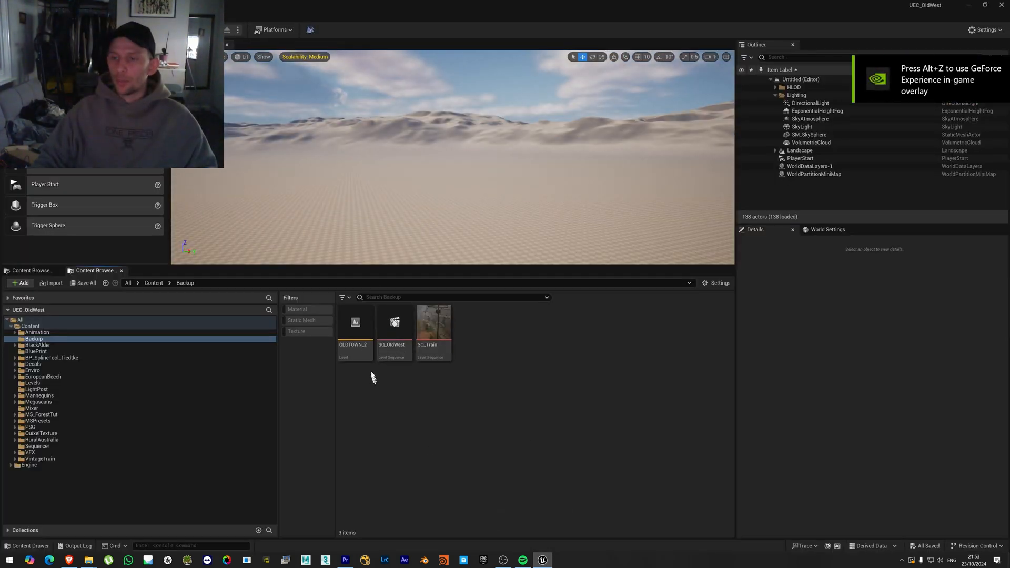
{"action": "double_click", "coordinate": [354, 325]}
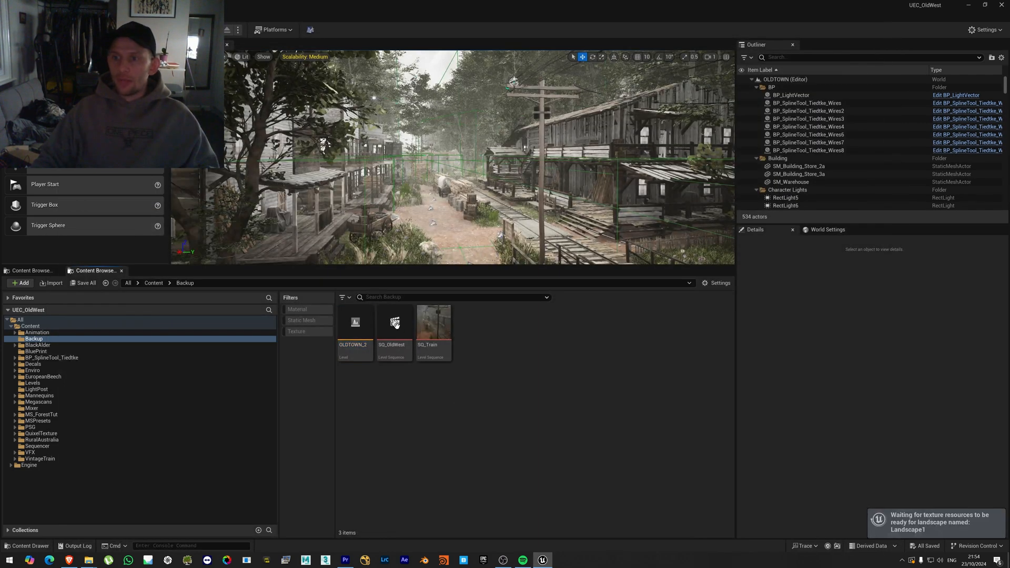
Load SQ_OldWest in Sequencer and scrub the playhead through its camera shots.
{"action": "double_click", "coordinate": [394, 322]}
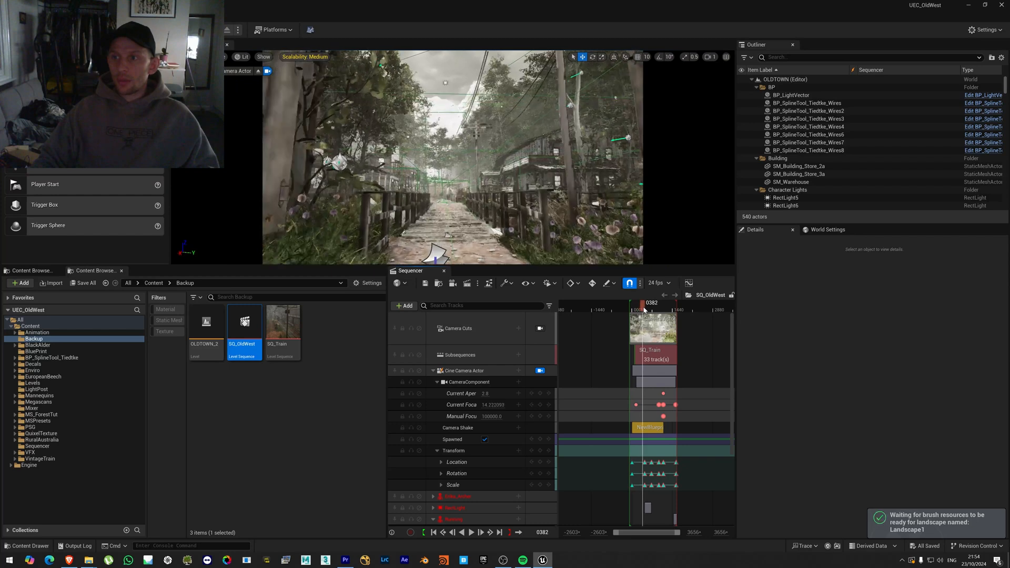
{"action": "left_click_drag", "start_coordinate": [641, 309], "coordinate": [650, 310]}
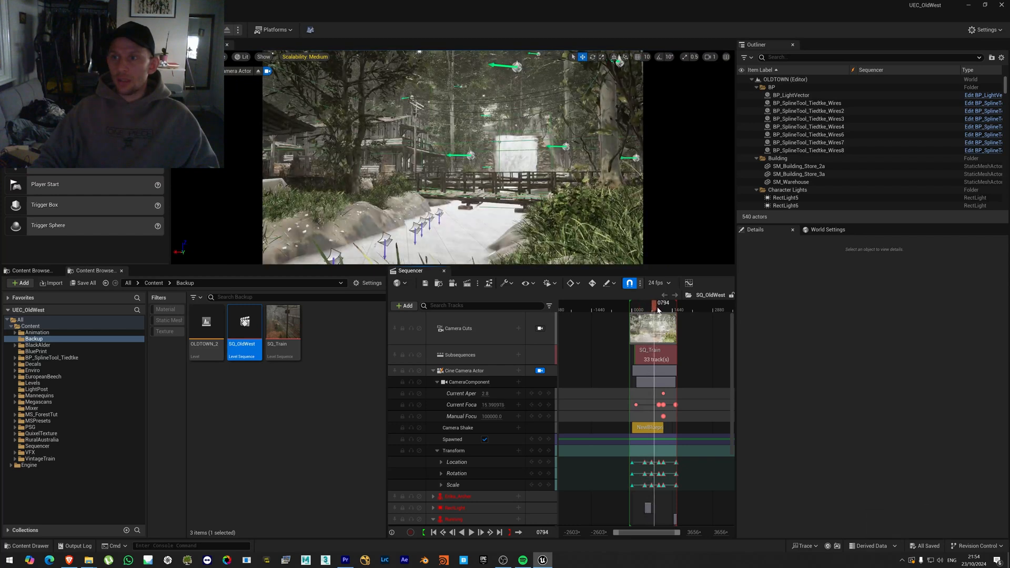
{"action": "left_click_drag", "start_coordinate": [655, 309], "coordinate": [663, 308]}
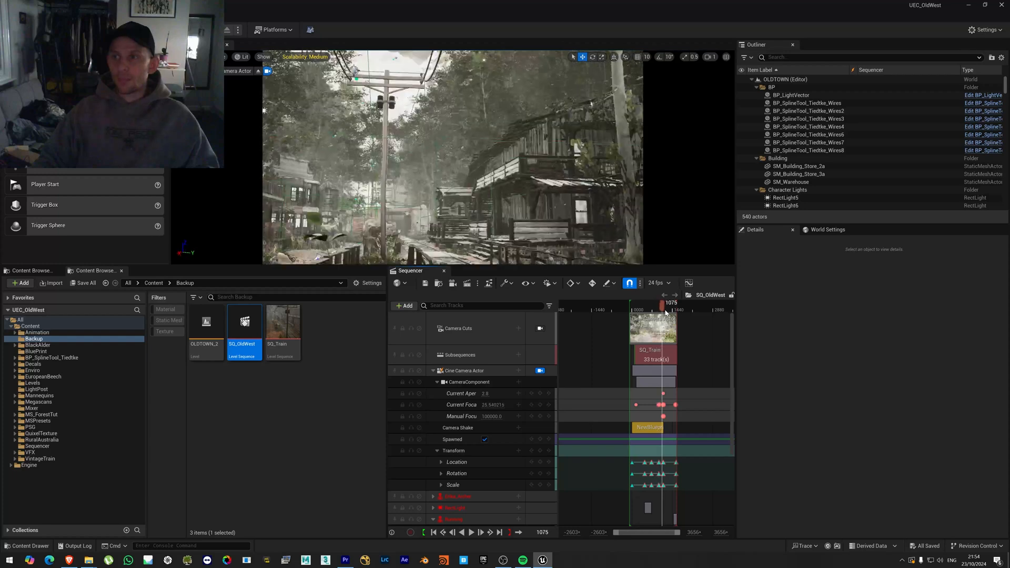